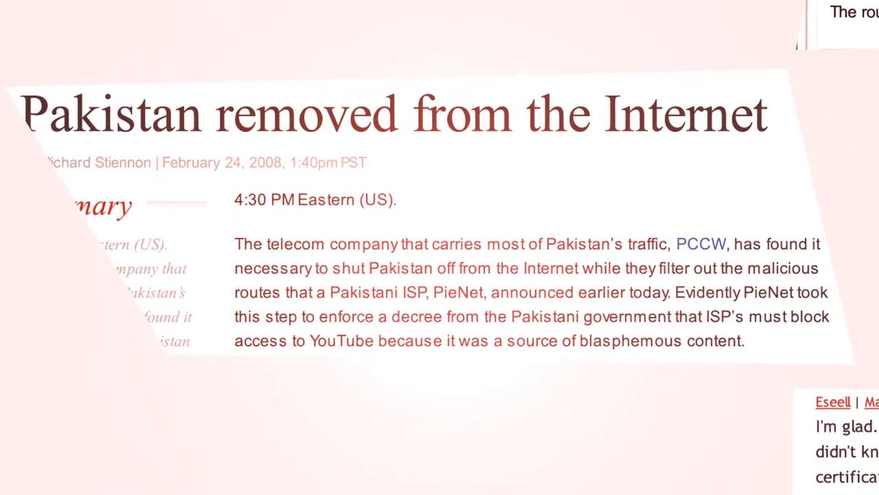
# - Rearrange the GNS3 topology view so routers R1 and R2 are visible
pyautogui.scroll(-3)
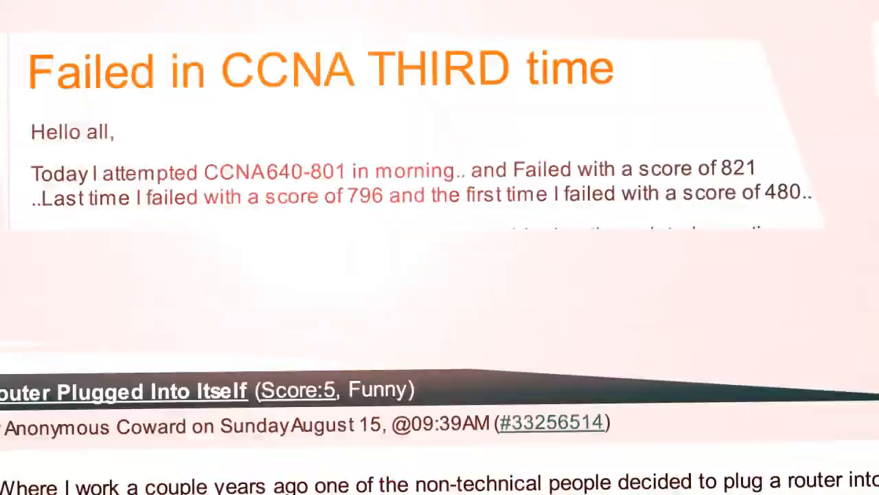
pyautogui.scroll(-3)
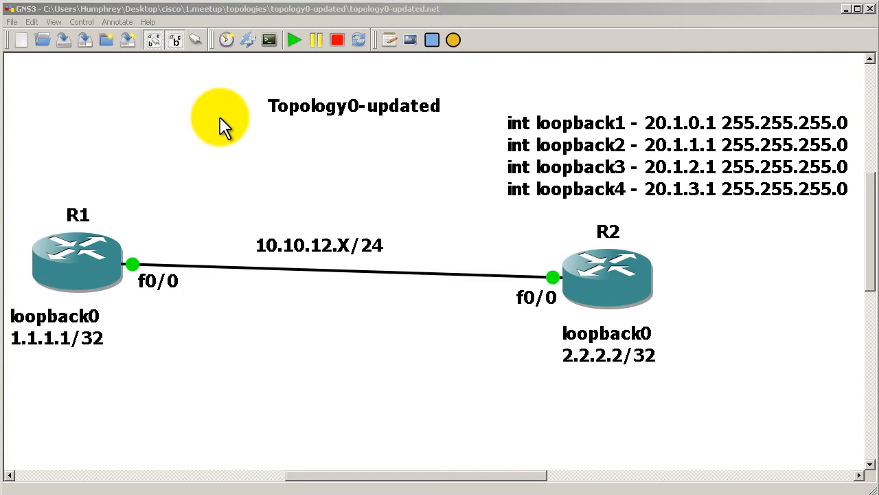
pyautogui.moveTo(231, 135)
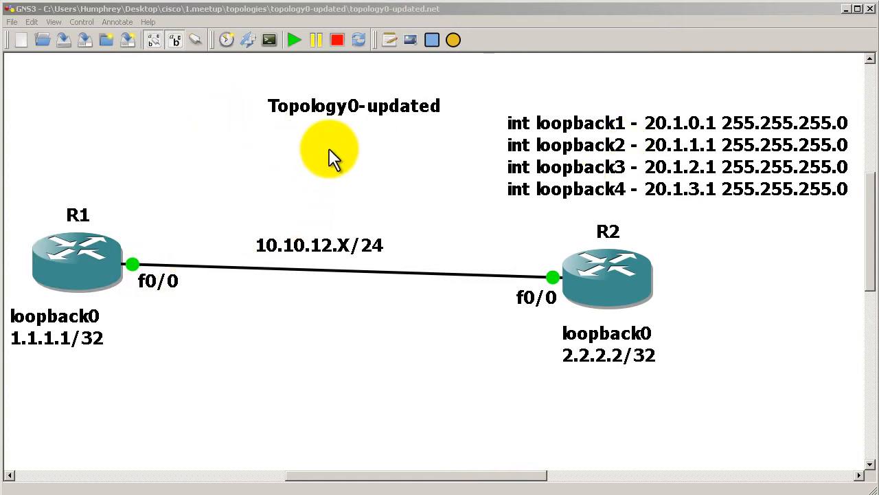
pyautogui.moveTo(700, 341)
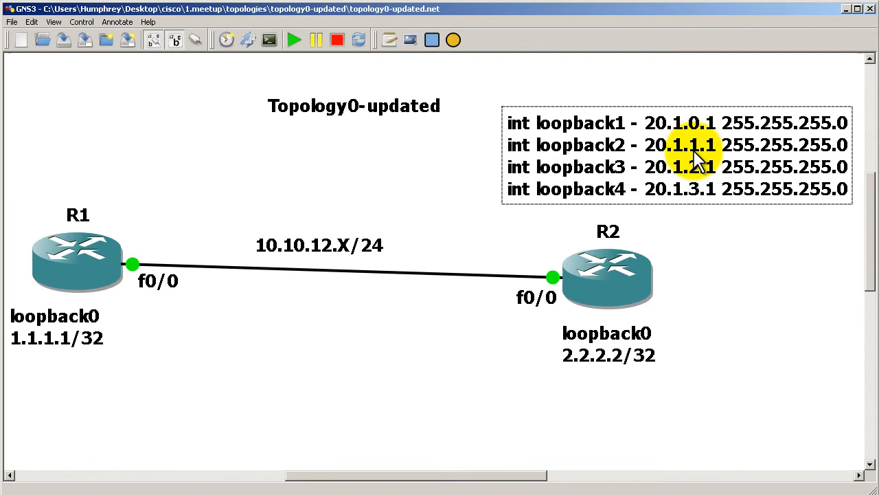
pyautogui.moveTo(707, 250)
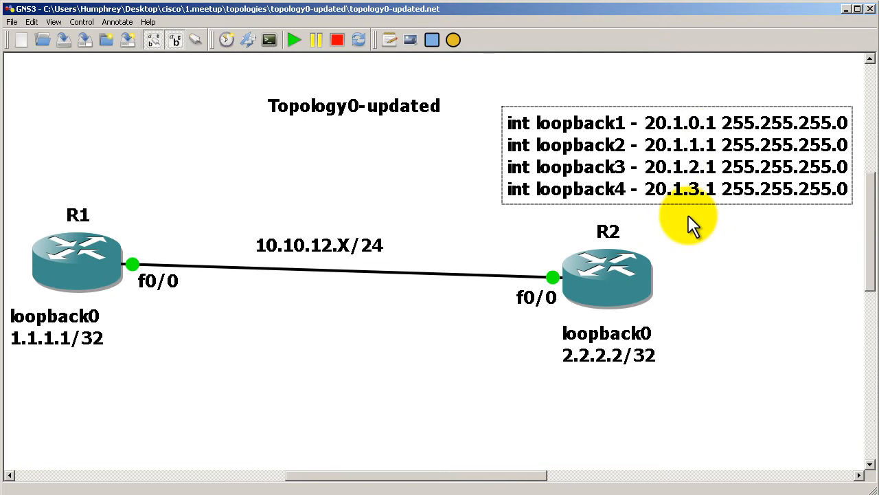
pyautogui.moveTo(708, 178)
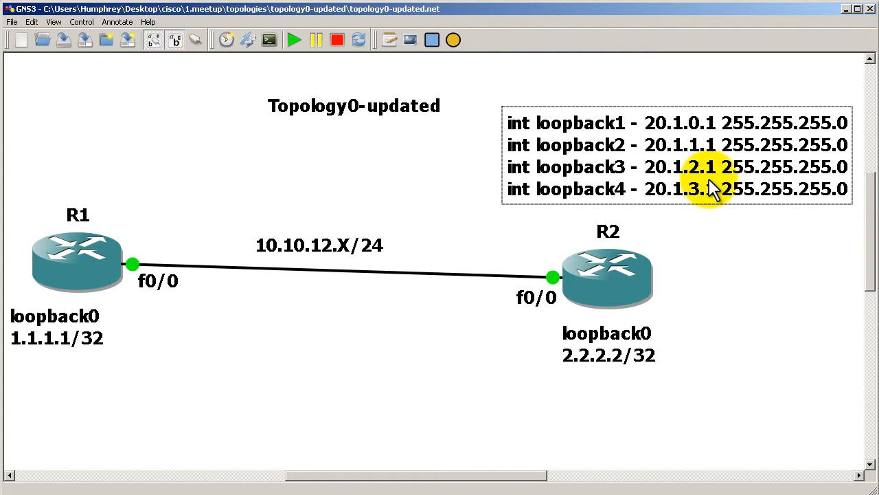
pyautogui.moveTo(685, 208)
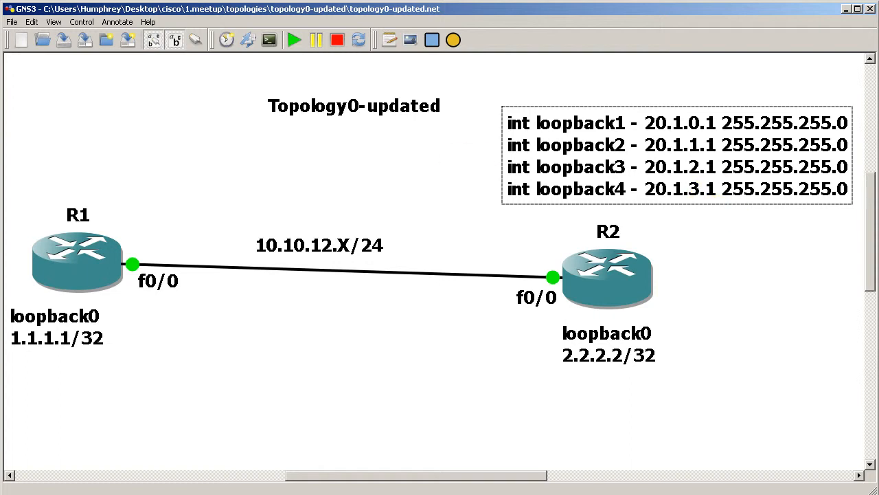
pyautogui.moveTo(162, 168); pyautogui.dragTo(494, 442)
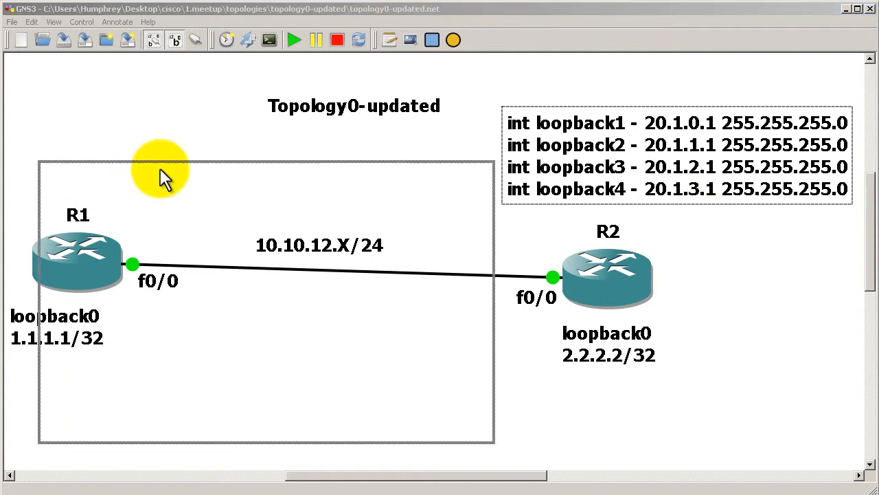
# - From R2's console, page through 'show run' down to the EIGRP summary on FastEthernet0/0
pyautogui.doubleClick(607, 277)
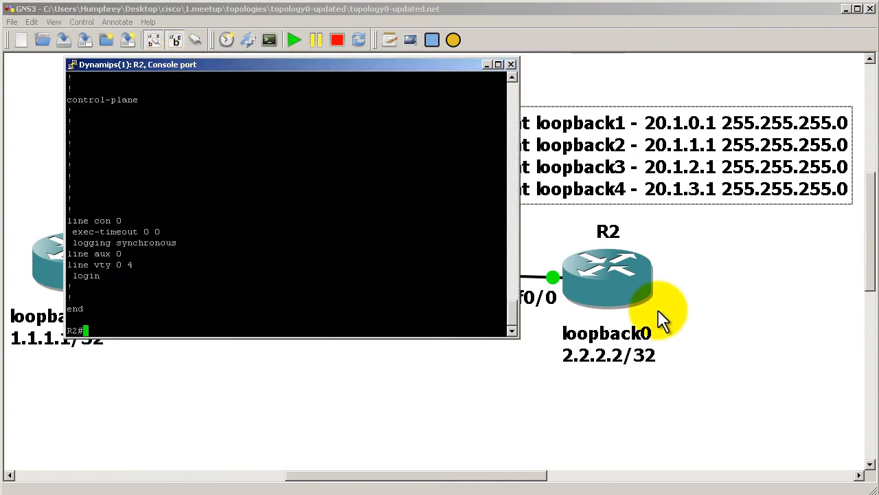
pyautogui.write('sh')
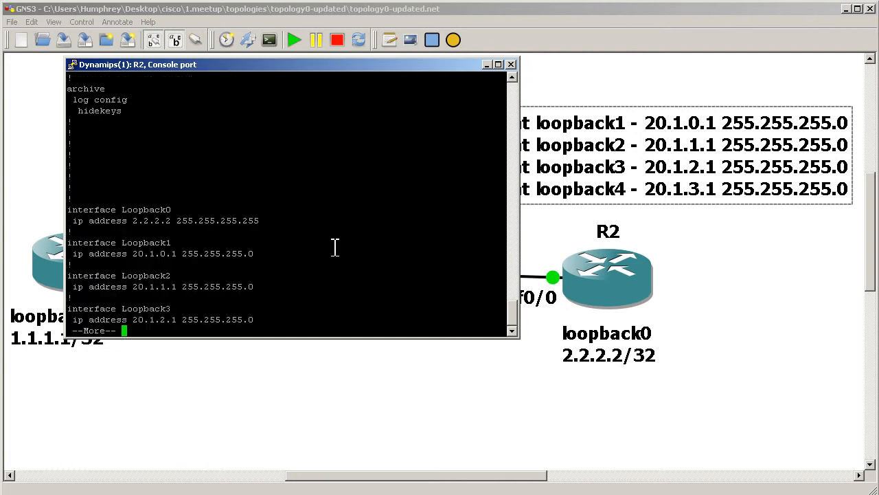
pyautogui.press('space')
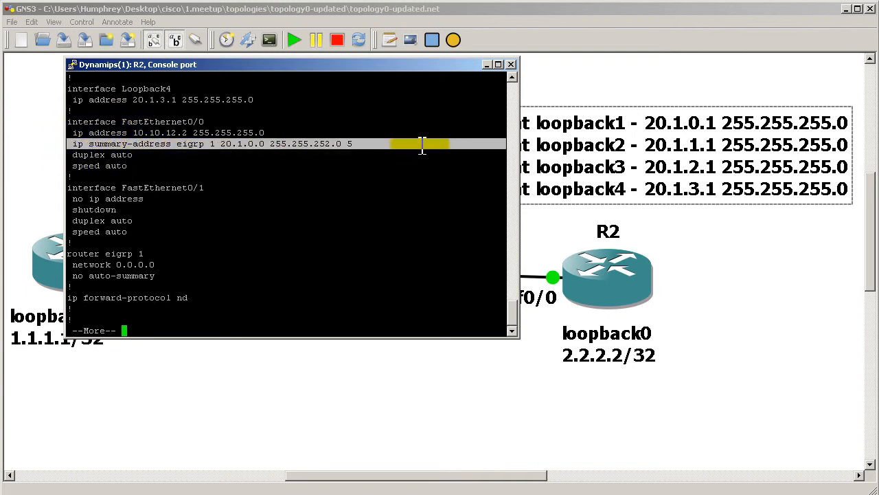
pyautogui.press('space')
pyautogui.write('conf t')
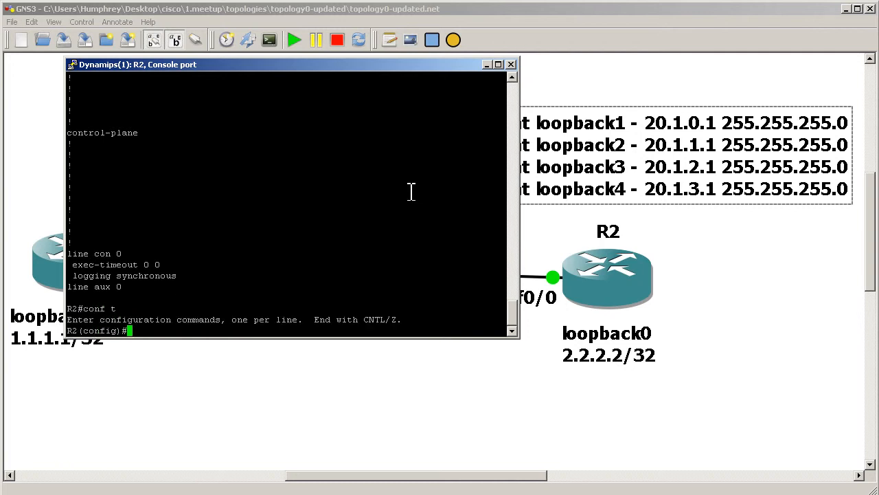
# - On R2's fa0/0, remove 'ip summary-address eigrp 1 20.1.0.0 255.255.252.0 5' and exit the interface
pyautogui.write('int fast 0/0')
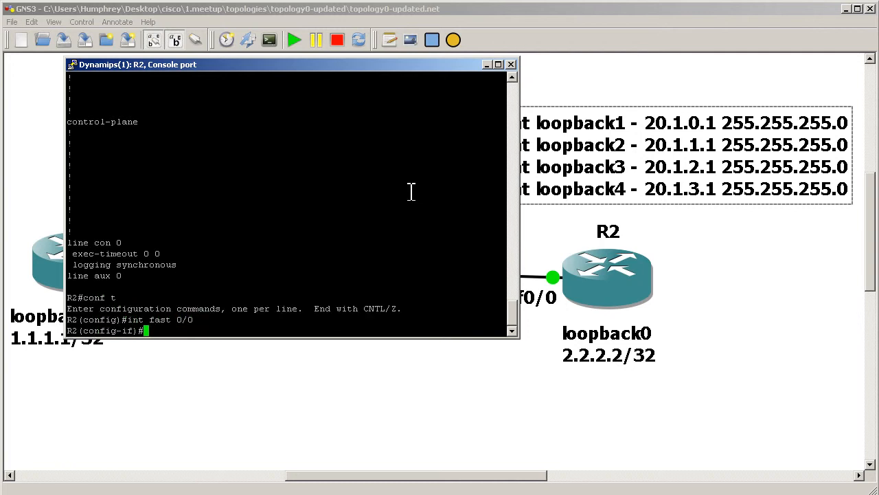
pyautogui.write('ip summary-address eigrp 1 20.1.0.0 255.255.252.0 5')
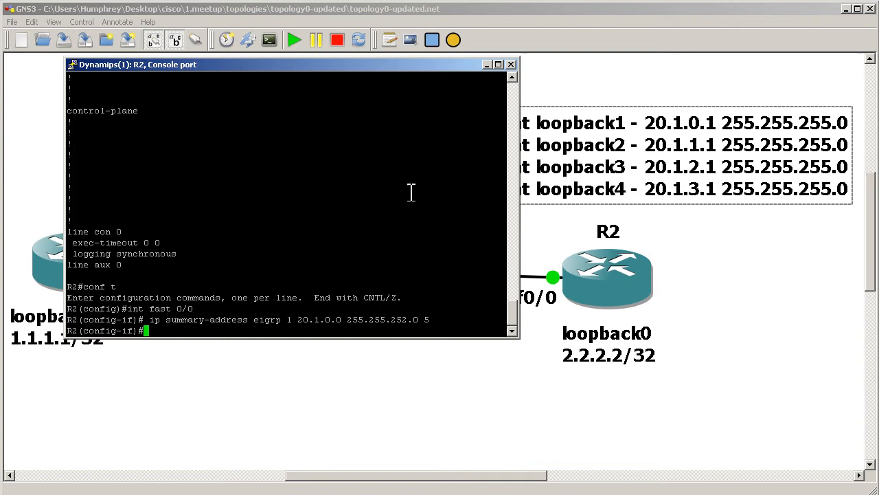
pyautogui.write('no ip summary-address eigrp 1 20.1.0.0 255.255.252.0 5')
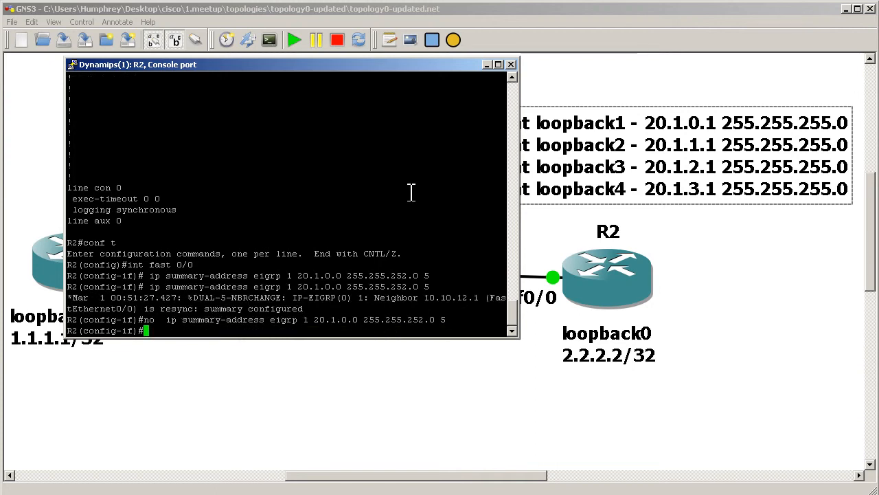
pyautogui.write('ex')
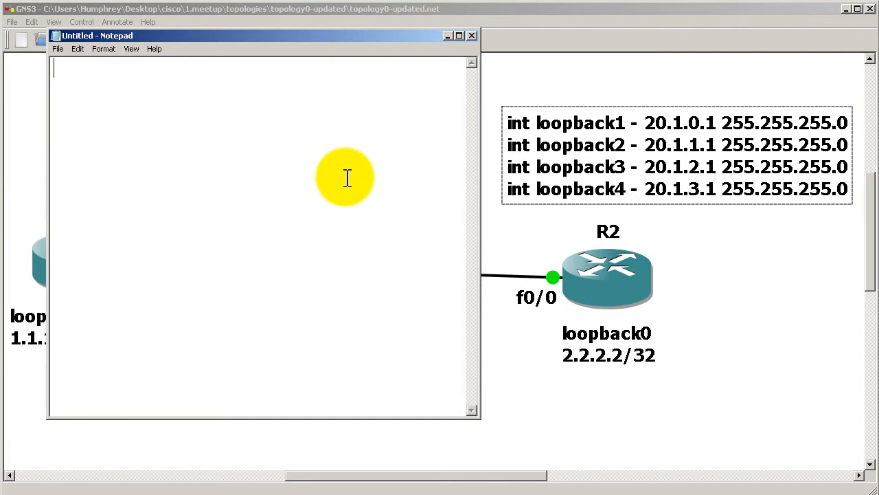
# - Note 'access-list 1 permit 20.1.2.1 0.0.0.255' in Notepad
pyautogui.write('access')
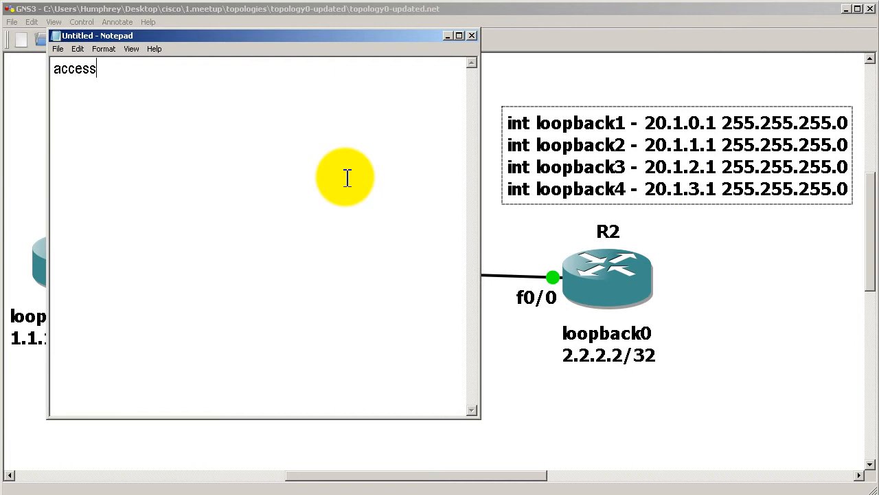
pyautogui.write('-list 1')
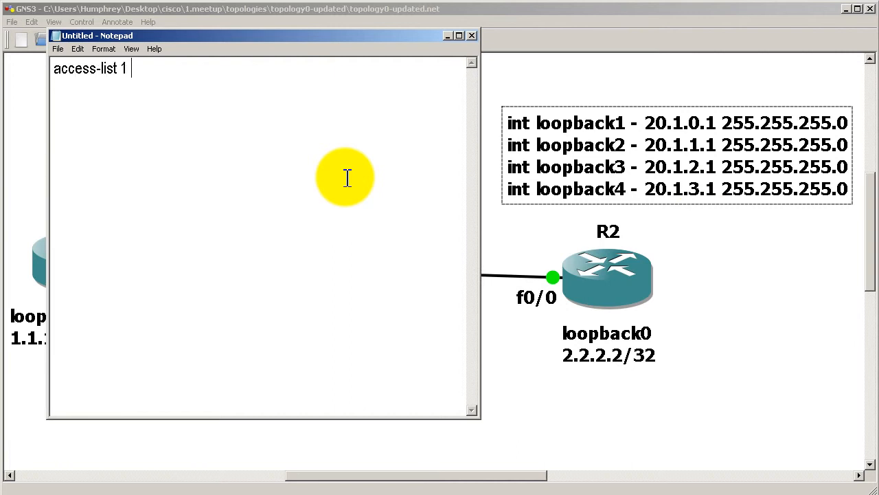
pyautogui.write('permit 20.')
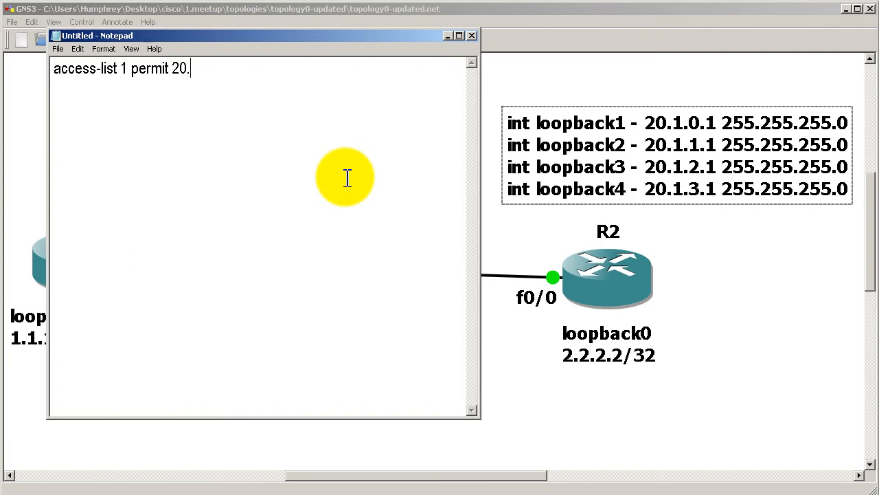
pyautogui.write('1.2.1')
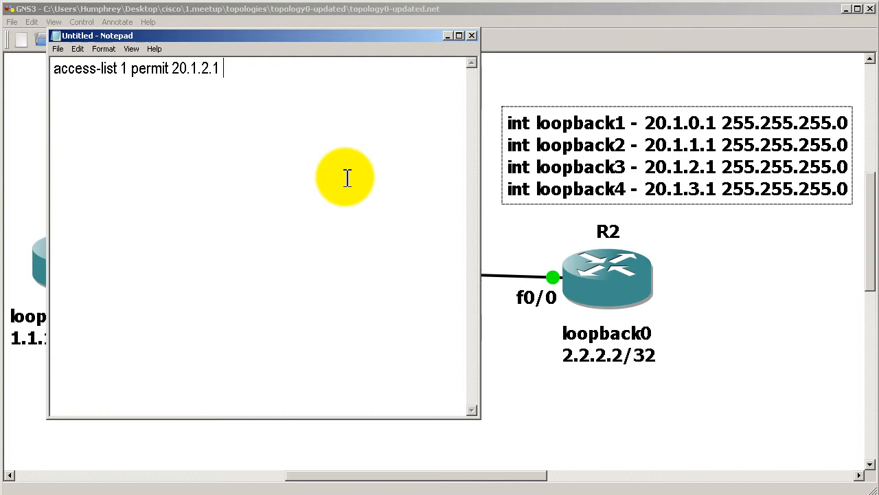
pyautogui.write('0.0')
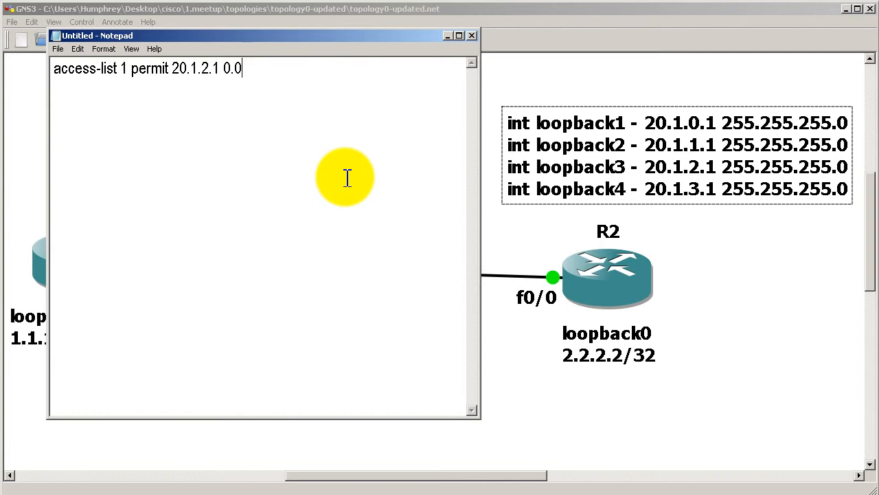
pyautogui.write('.0.255')
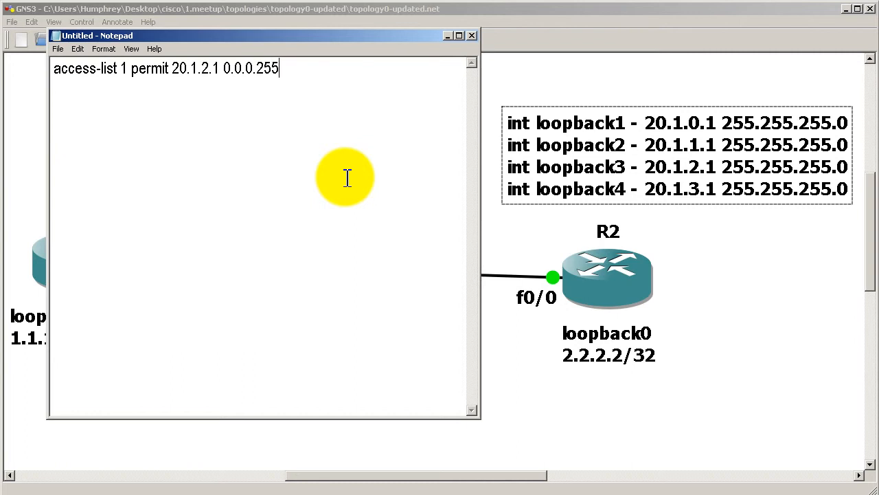
pyautogui.press('Enter')
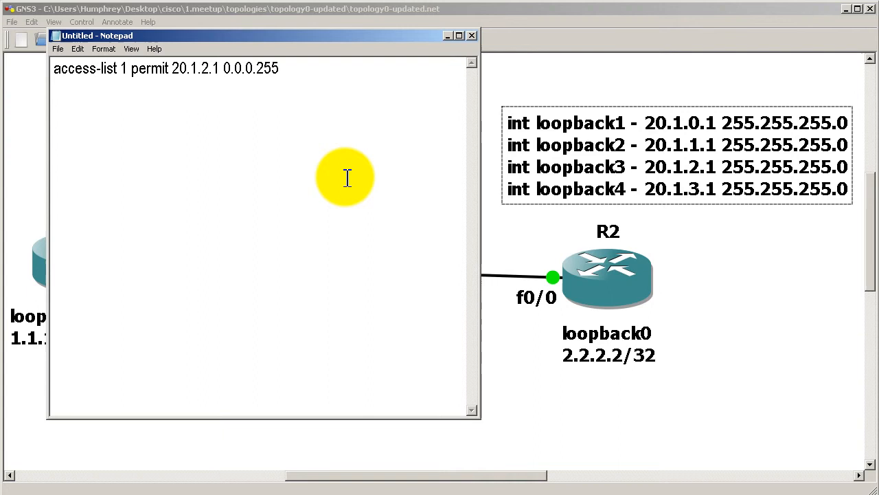
# - Start a 'route-map ' line below the access-list note
pyautogui.write('route-map')
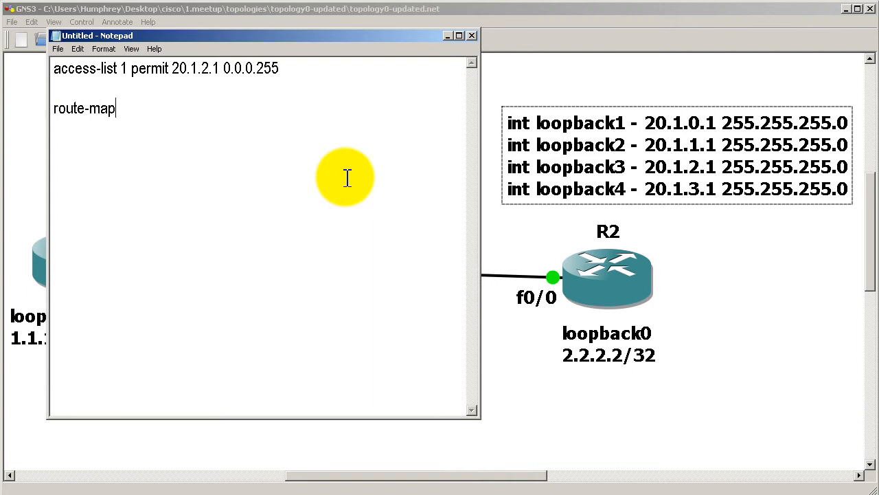
pyautogui.write('" "')
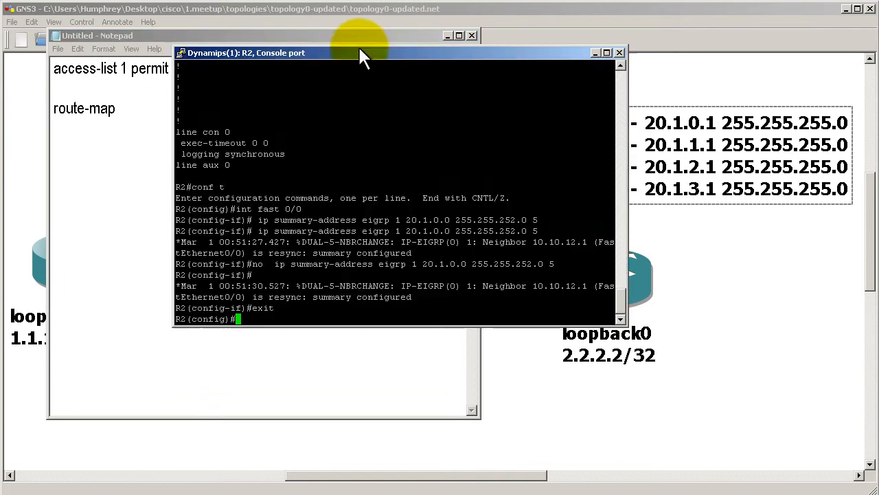
pyautogui.moveTo(378, 103)
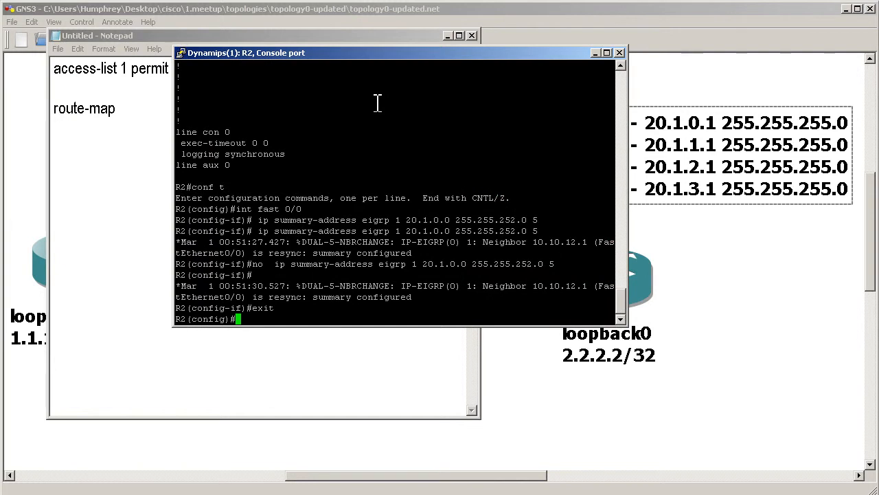
# - Configure R2 with 'access-list 1 permit 20.1.2.1 0.0.0.255'
pyautogui.write('a')
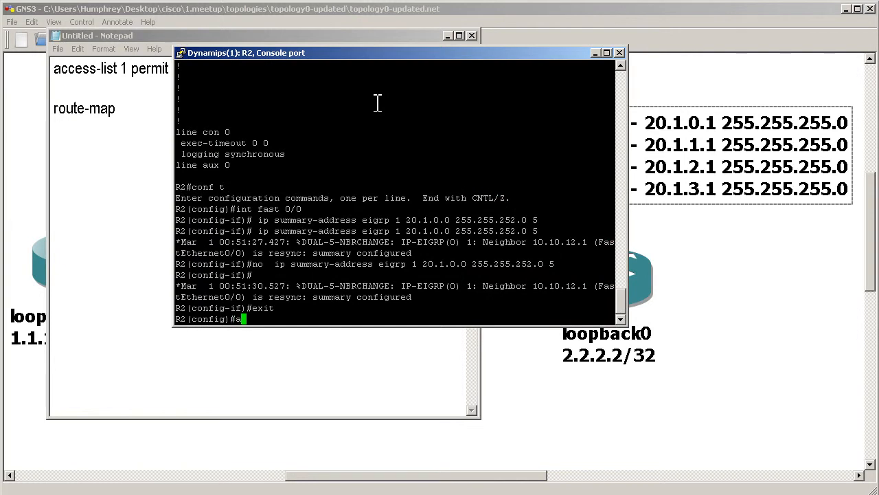
pyautogui.write('ccess-list 1 perm')
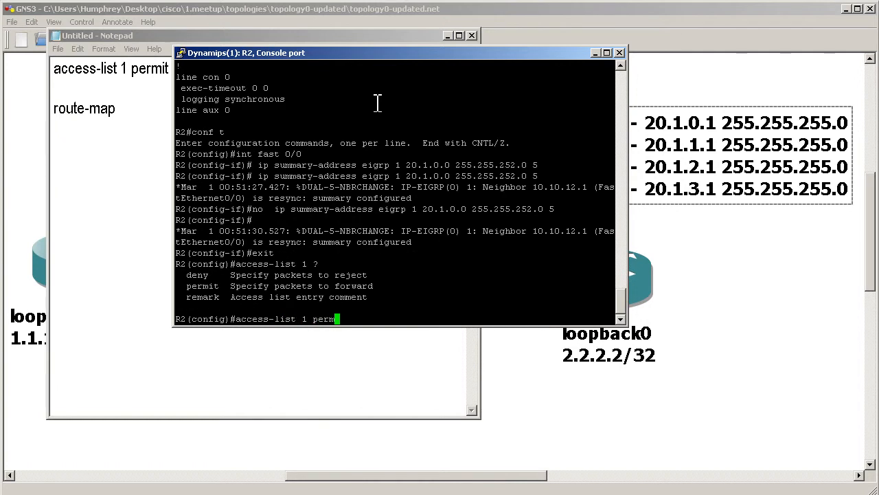
pyautogui.write('it')
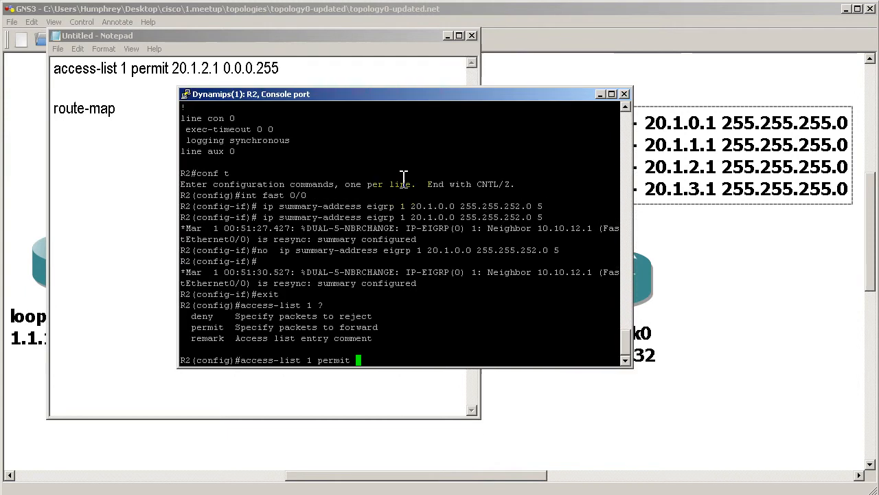
pyautogui.write('20.1.2.1 0.0.0')
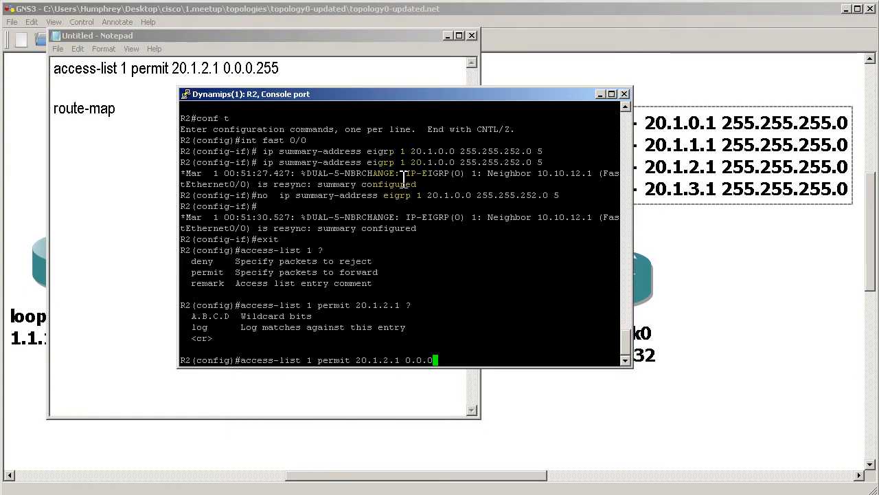
pyautogui.write('255')
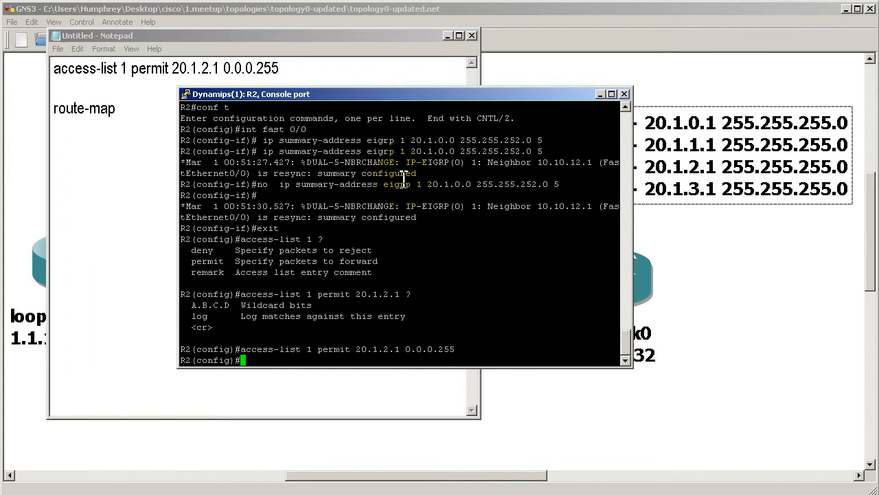
# - Create 'route-map 1 permit' matching ip address 1, then head toward router eigrp 1
pyautogui.write('route-map')
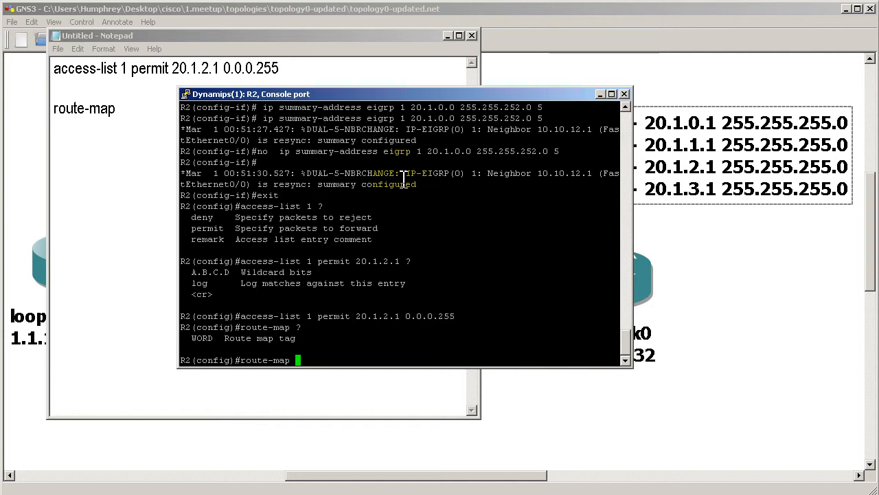
pyautogui.write('1 permit')
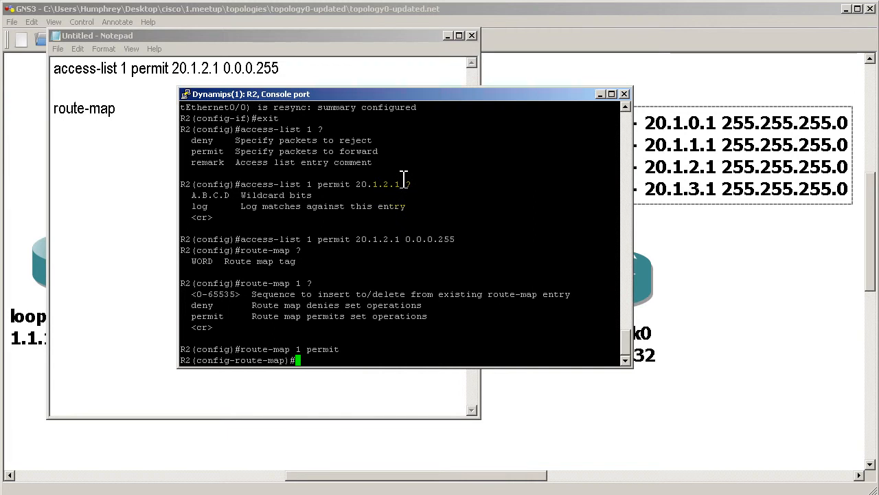
pyautogui.write('match')
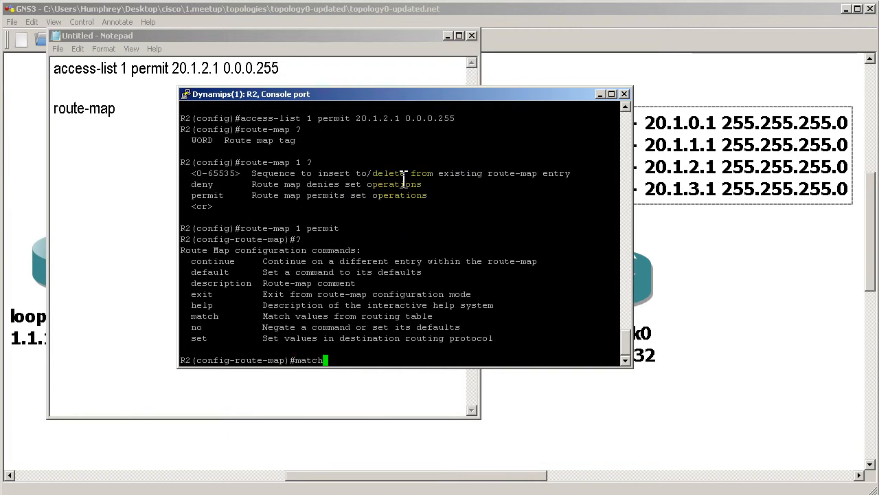
pyautogui.write('ip address ?')
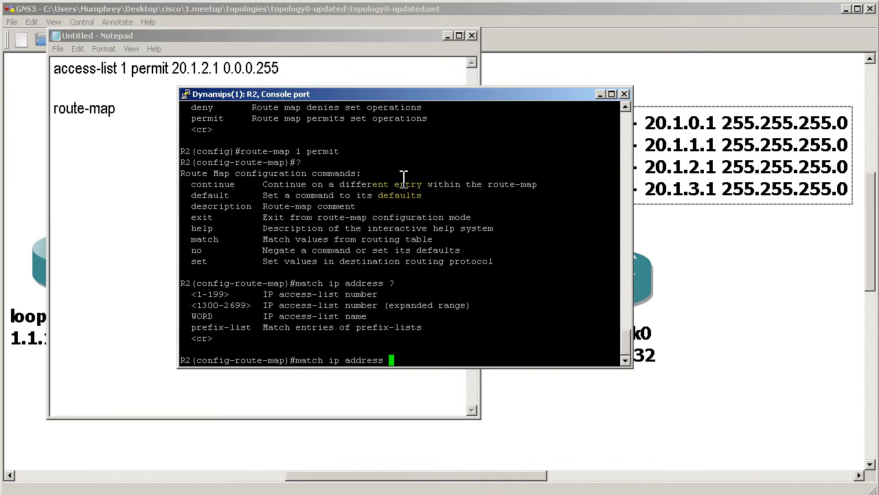
pyautogui.write('1')
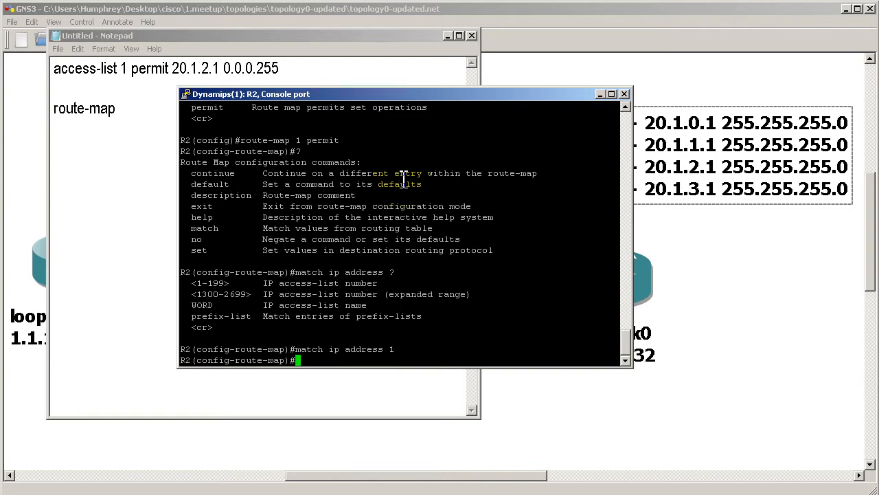
pyautogui.write('router eigrp 1')
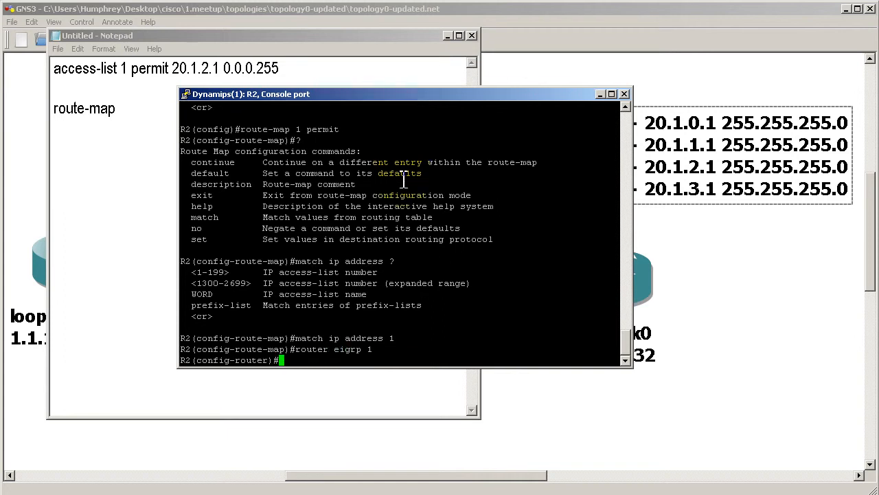
# - Begin the fa0/0 command 'ip summary-address eigrp 1 20.1.0.0', checking syntax with '?'
pyautogui.write('ip summary')
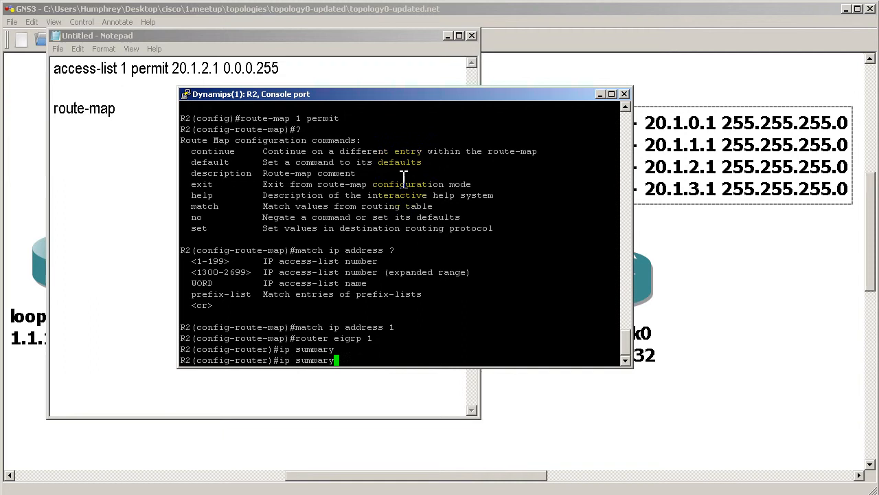
pyautogui.write('-add')
pyautogui.write('int fast 0/0')
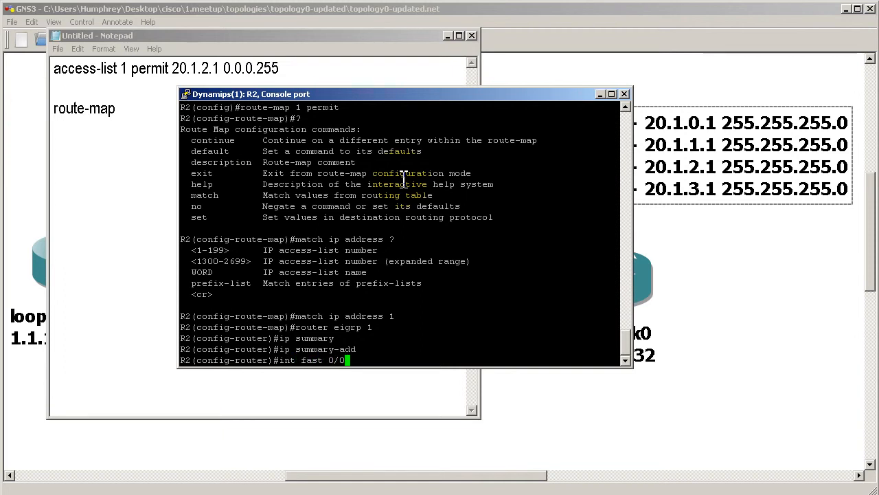
pyautogui.write('ip addre')
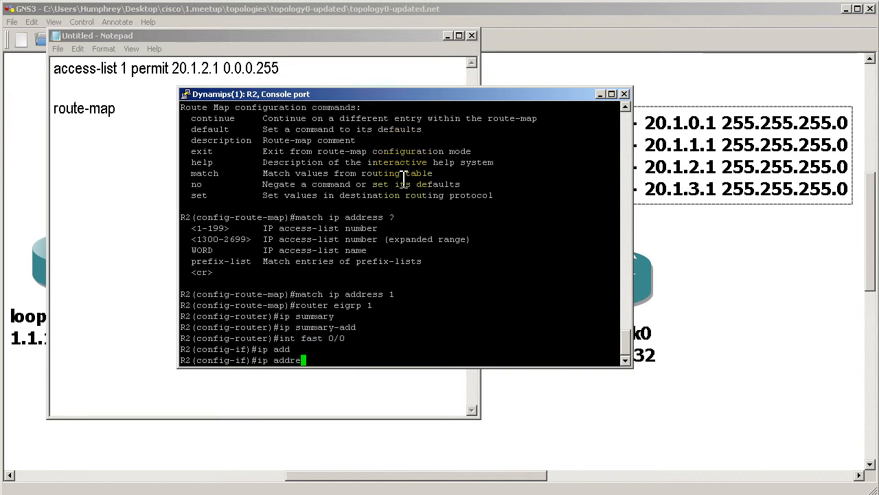
pyautogui.write('summary-address ?')
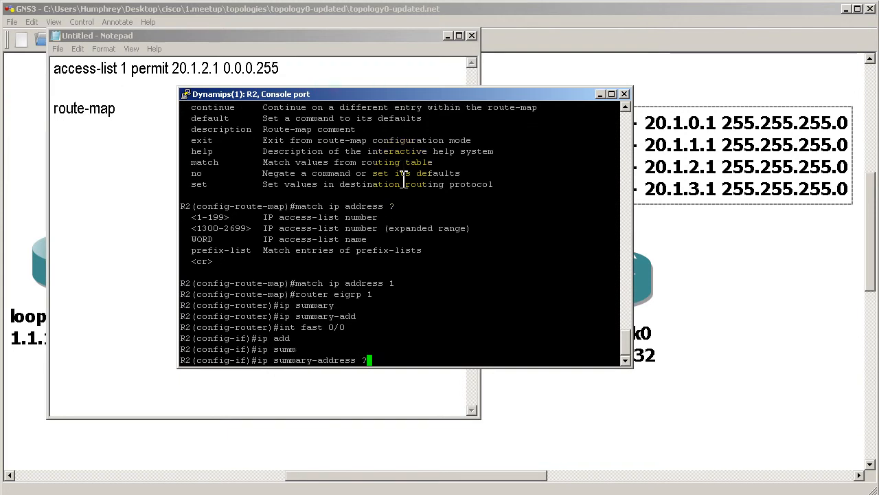
pyautogui.write('eigrp 1')
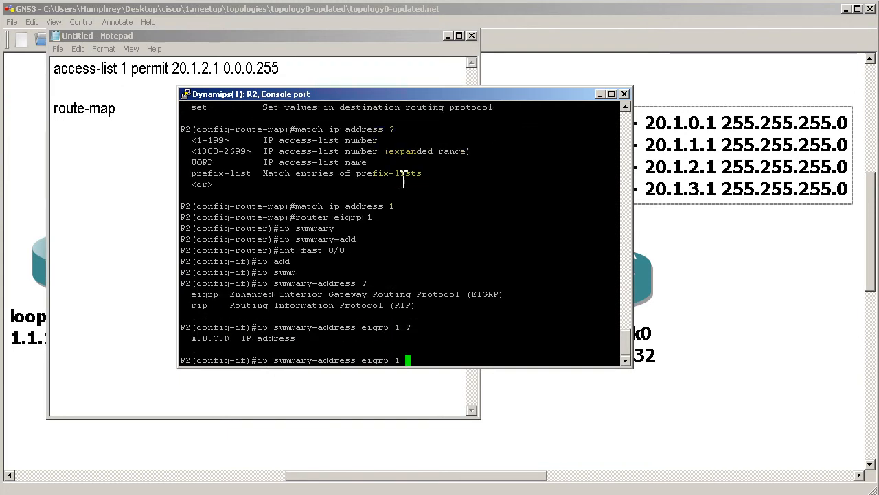
pyautogui.write('10')
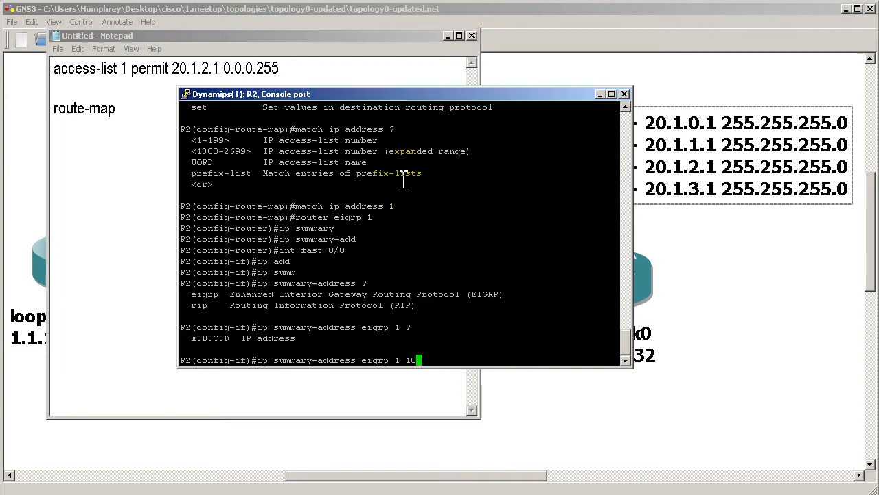
pyautogui.write('20.1.0.0')
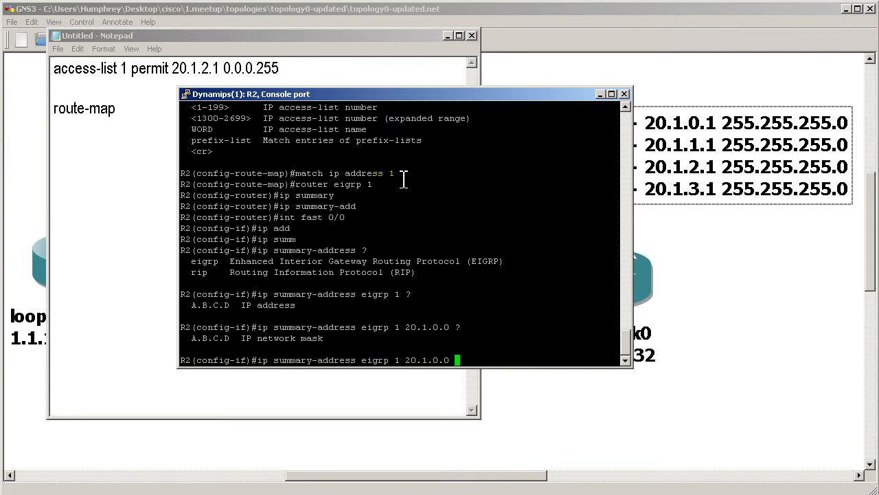
# - Complete it with mask 255.255.252.0 and 'leak-map 1', then leave configuration mode
pyautogui.write('255.255.252')
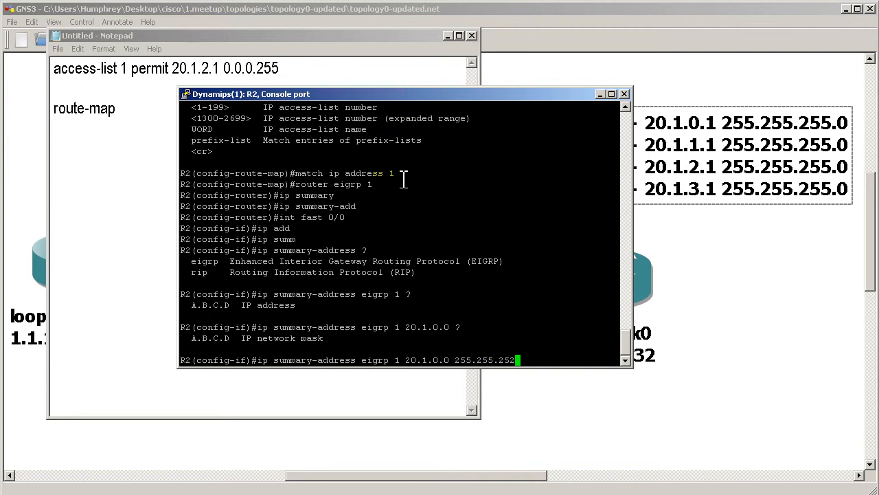
pyautogui.write('.0')
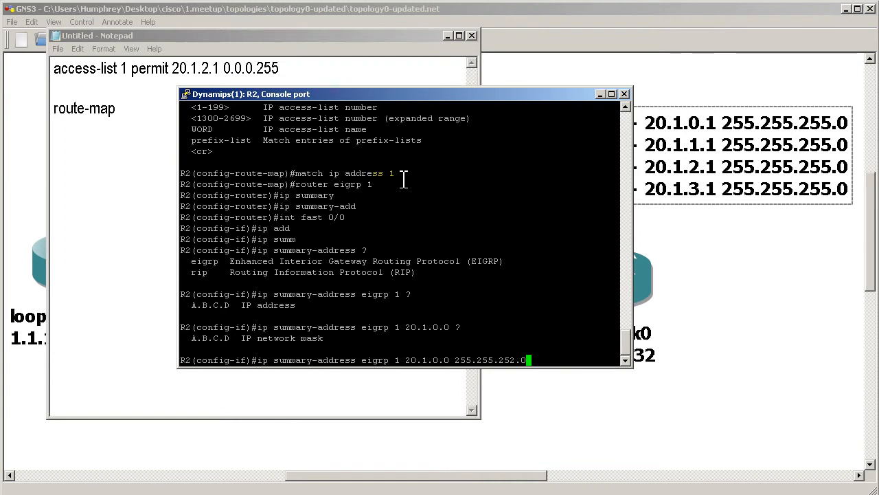
pyautogui.write('?')
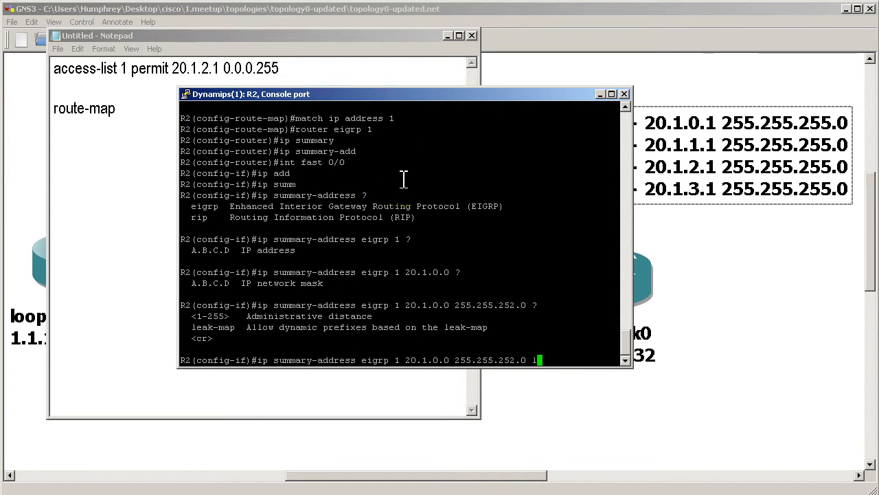
pyautogui.write('eak-map')
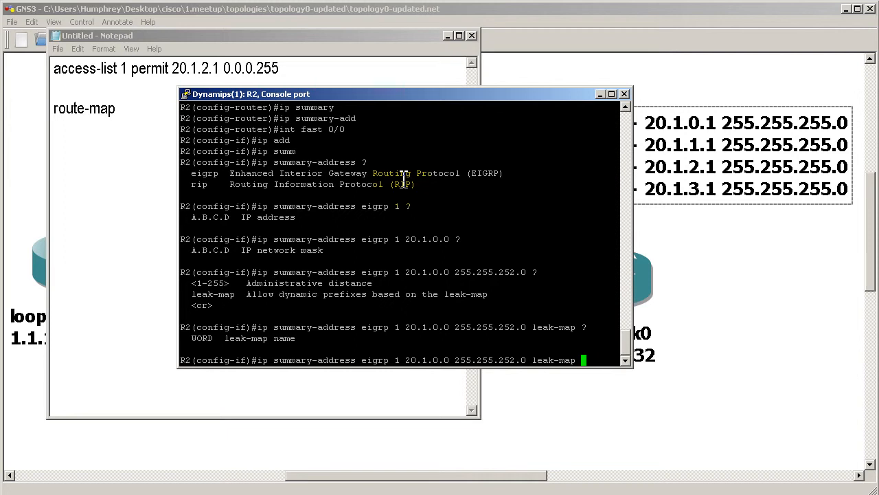
pyautogui.write('1')
pyautogui.write('exit')
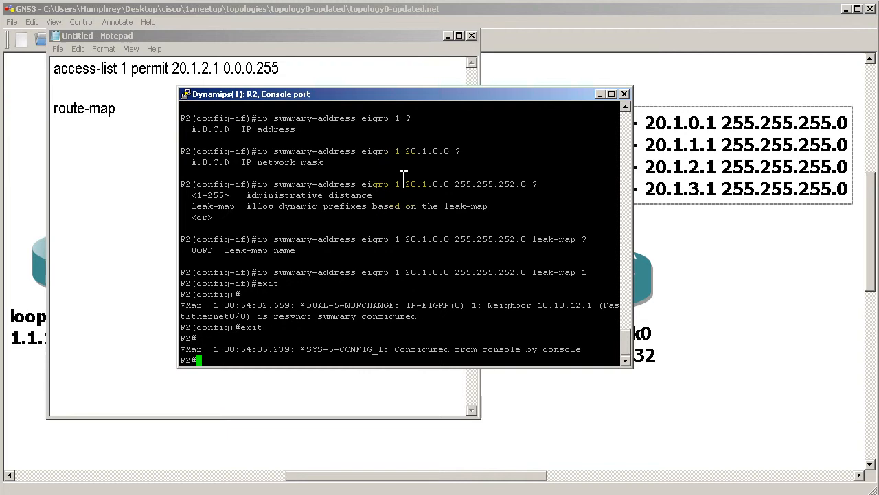
# - Run 'show ip eigrp topology' on R2 and switch to R1's console
pyautogui.write('show ip')
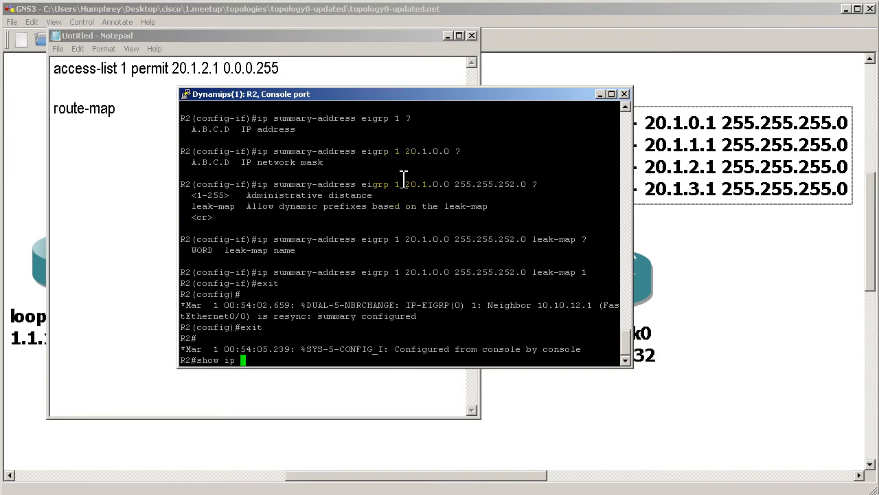
pyautogui.write('eigrp topology')
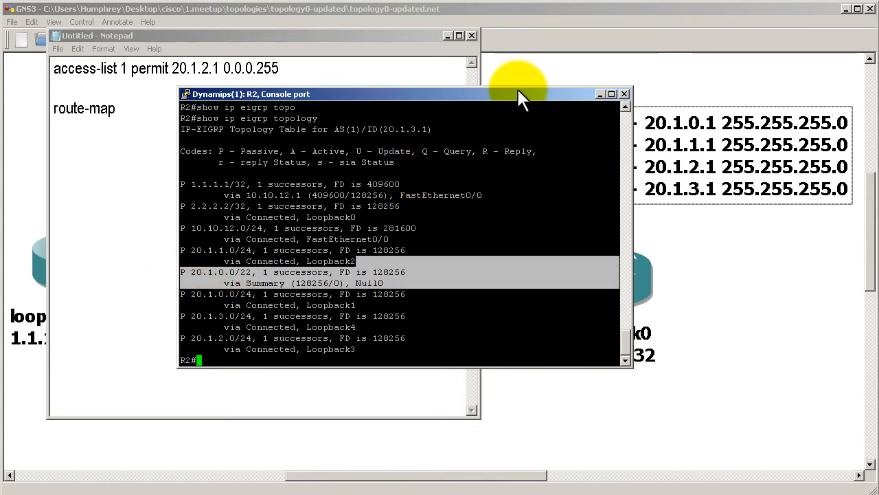
pyautogui.click(598, 94)
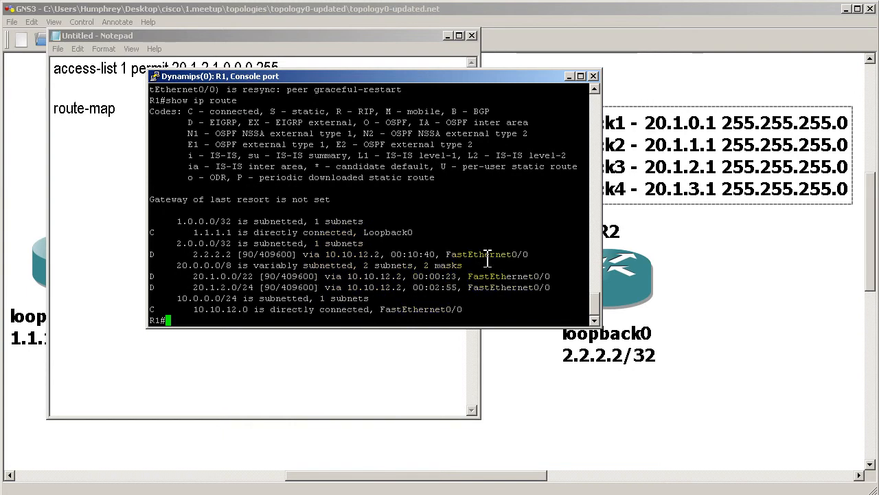
# - From R1, ping 20.1.0.1 and 20.1.1.1 to confirm both succeed
pyautogui.write('ping')
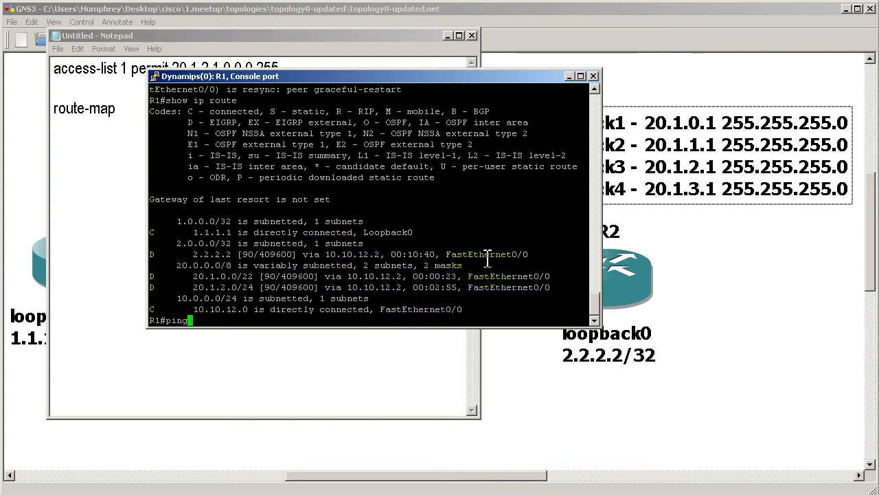
pyautogui.write('20')
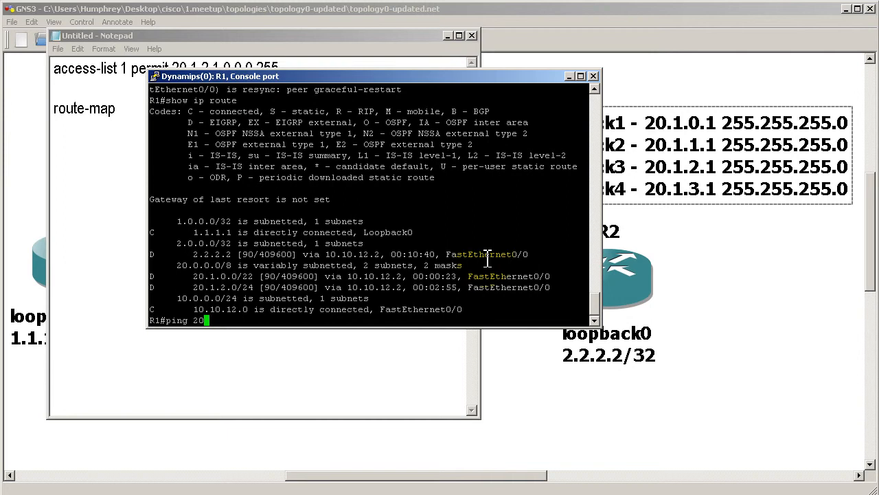
pyautogui.press('Return')
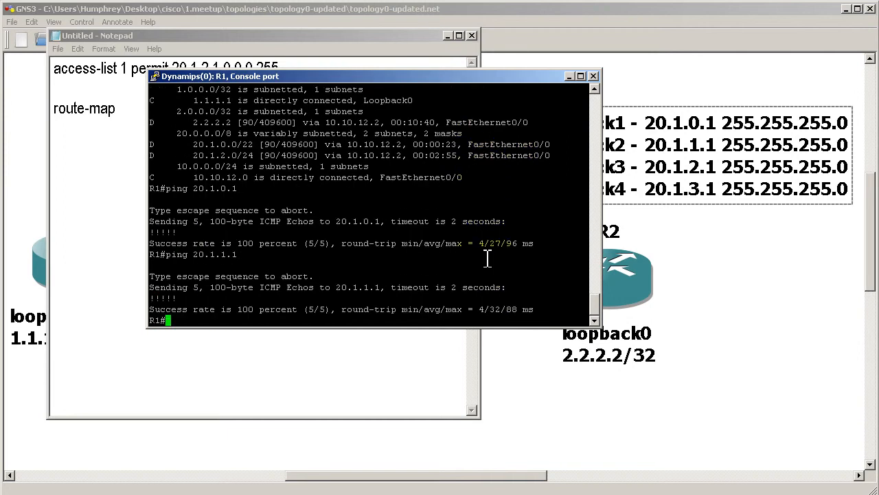
pyautogui.write('ping 20.1')
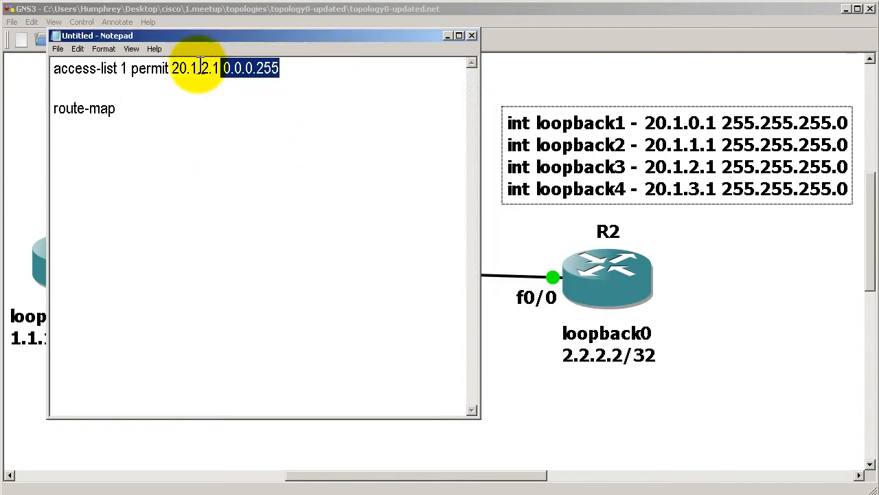
# - Add 'route-map 1 permit' and 'match ip address 1' lines to the Notepad notes
pyautogui.write('1')
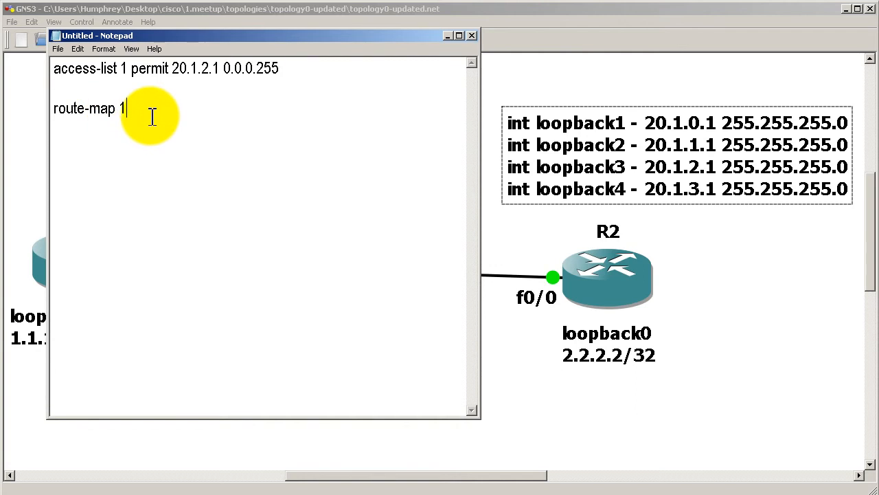
pyautogui.write('permit')
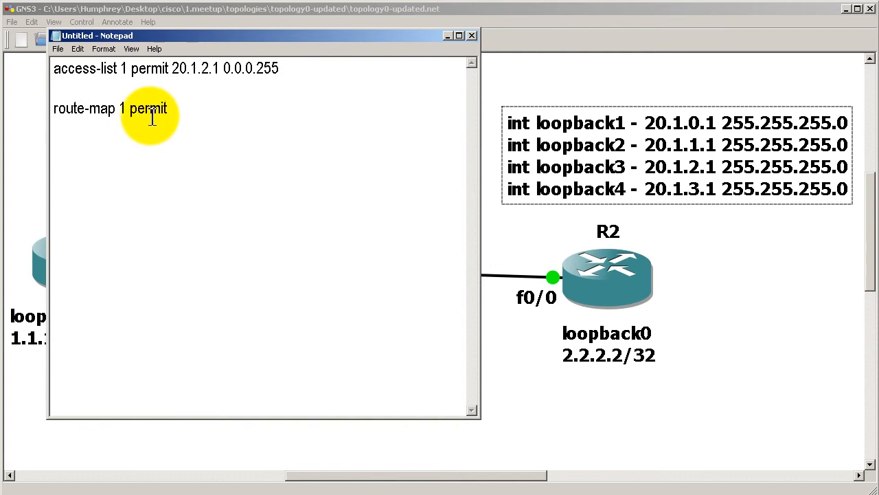
pyautogui.write('match ip add')
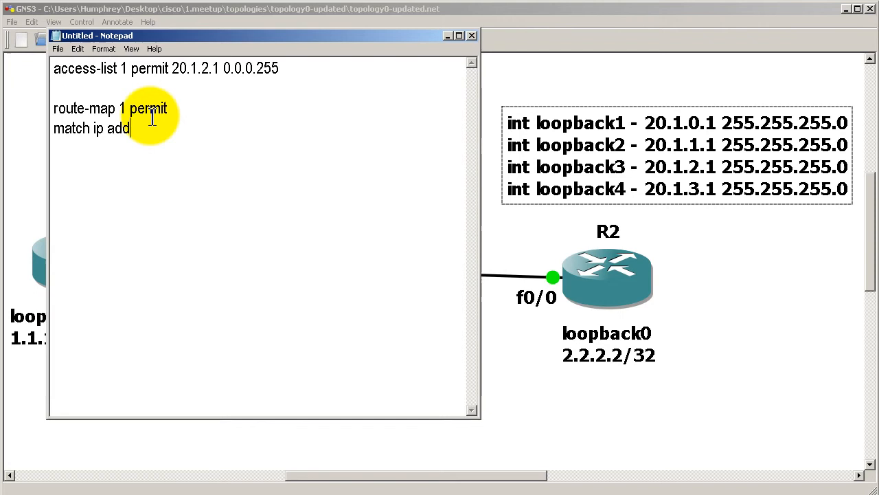
pyautogui.write('ress 1')
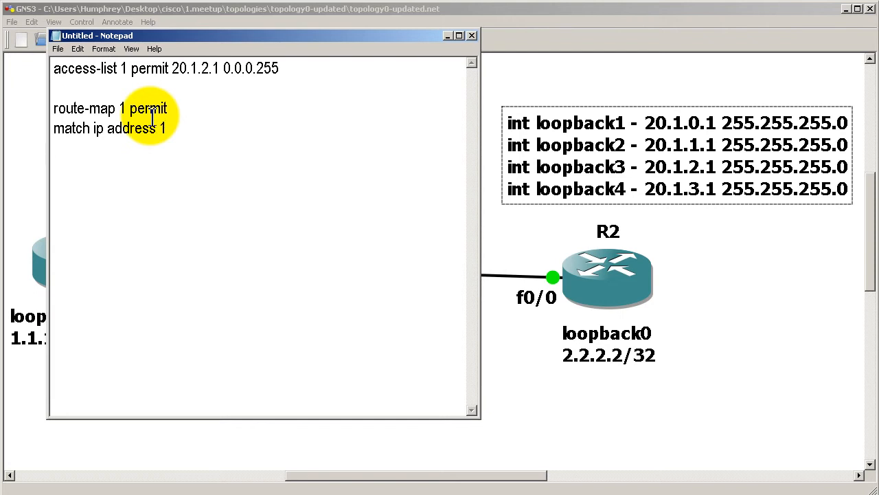
# - Add 'int fast 0/0' and the 'ip summary-address eigrp 1' line below them
pyautogui.write('int fast')
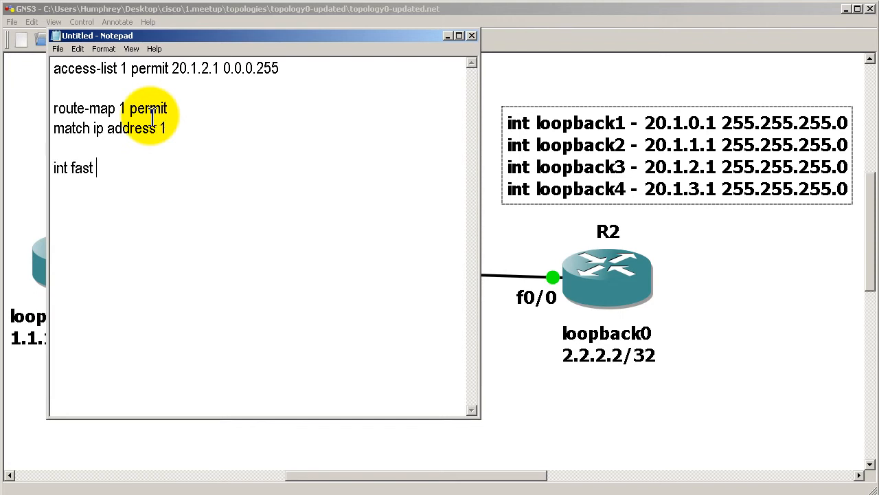
pyautogui.write('0/0')
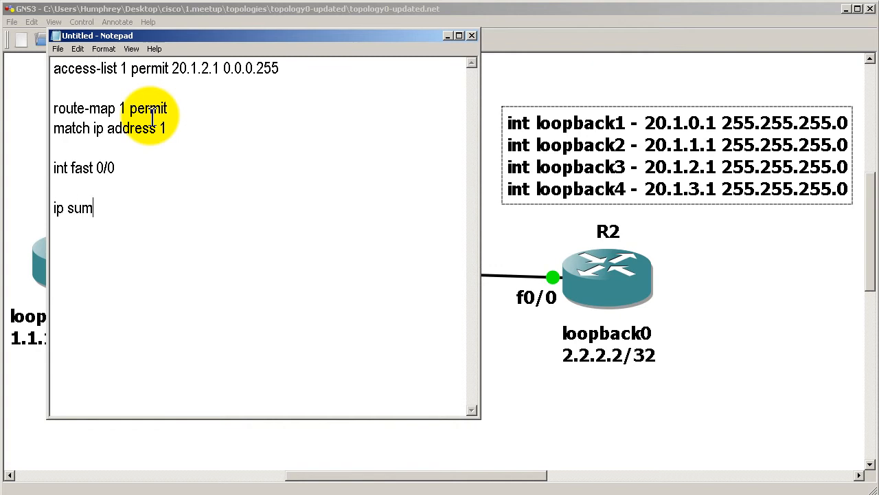
pyautogui.write('mary-address')
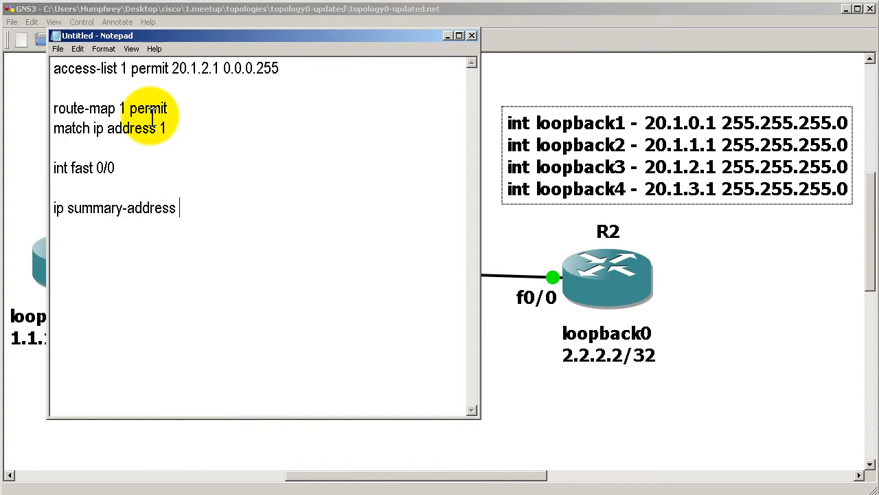
pyautogui.write('eigrp 1')
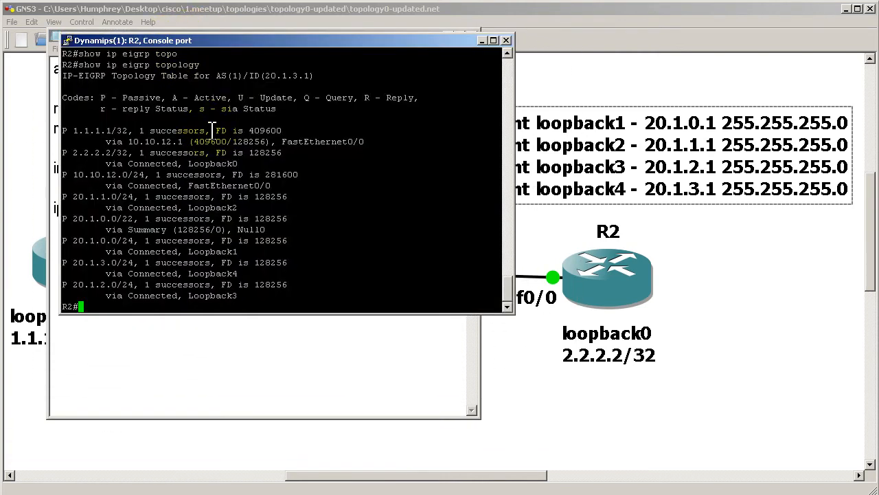
# - Run 'show run' on R2 and page to FastEthernet0/0's summary-address with leak-map 1
pyautogui.write('show run')
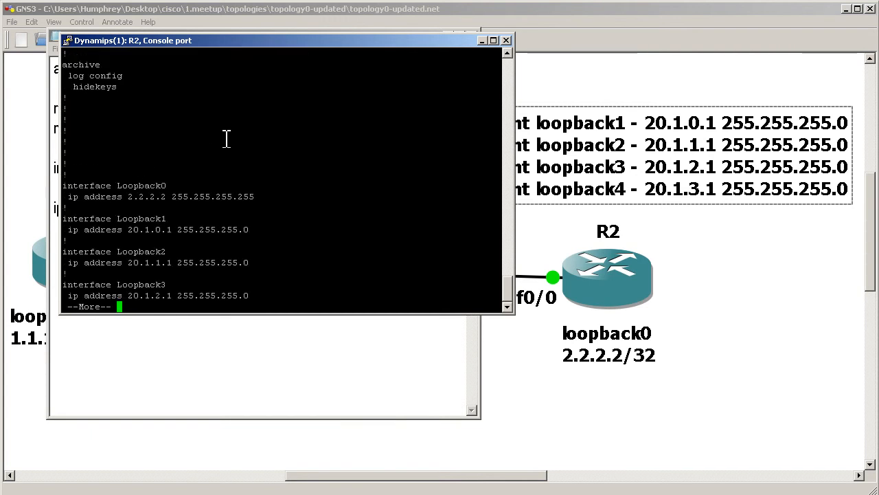
pyautogui.press('space')
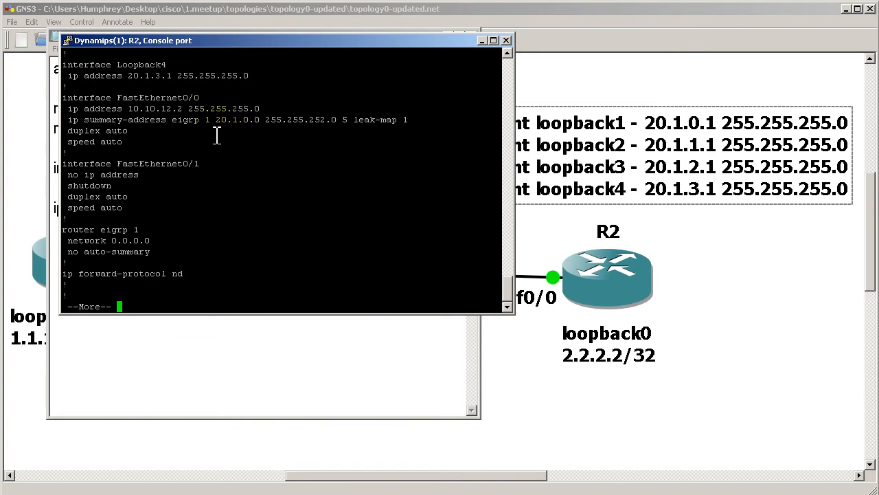